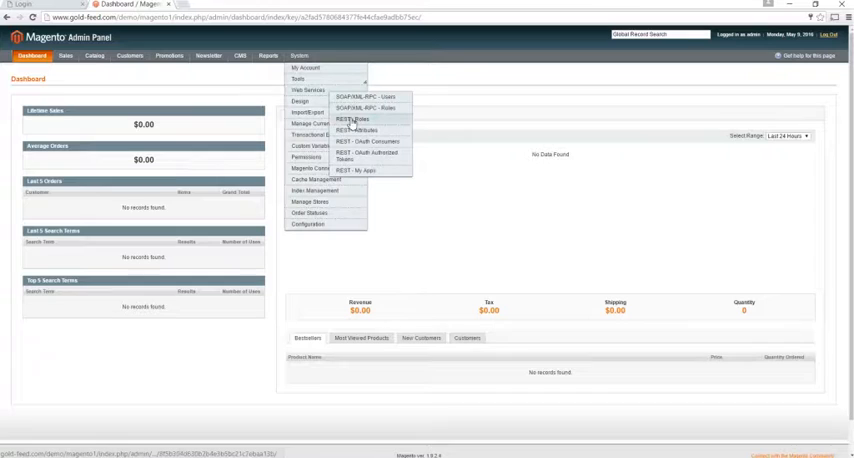
Step: Create a new REST role named Admin with all API resources and save it
{"action": "left_click", "coordinate": [352, 120]}
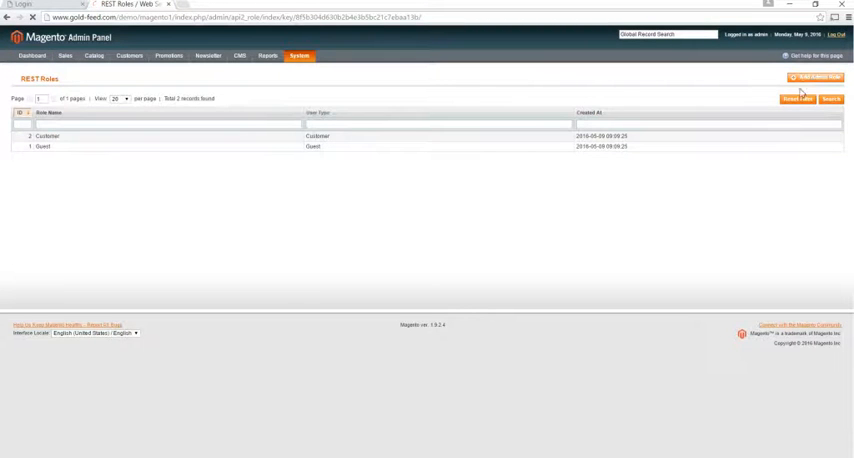
{"action": "left_click", "coordinate": [800, 76]}
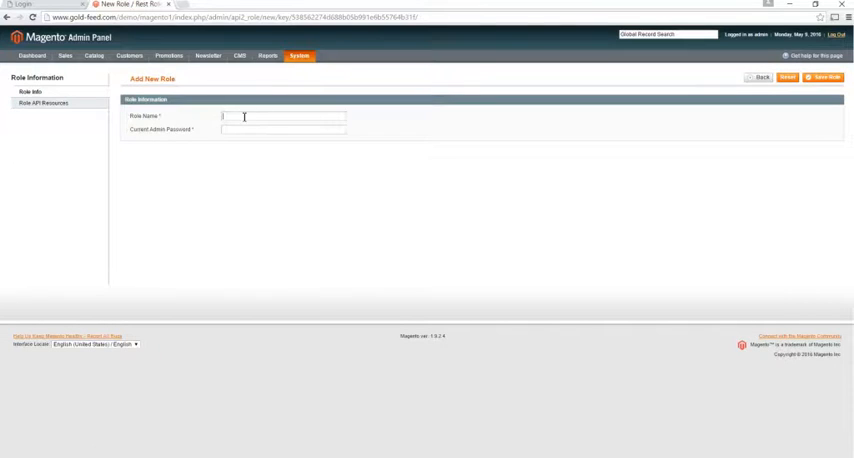
{"action": "type", "text": "Admin"}
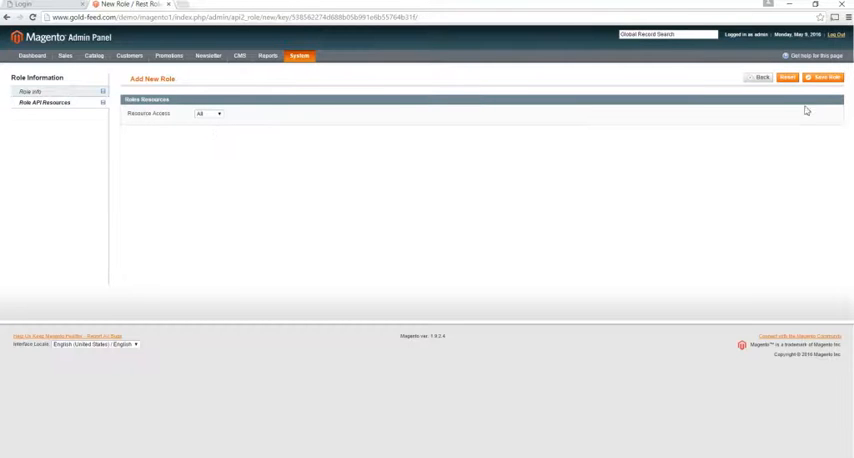
{"action": "left_click", "coordinate": [822, 78]}
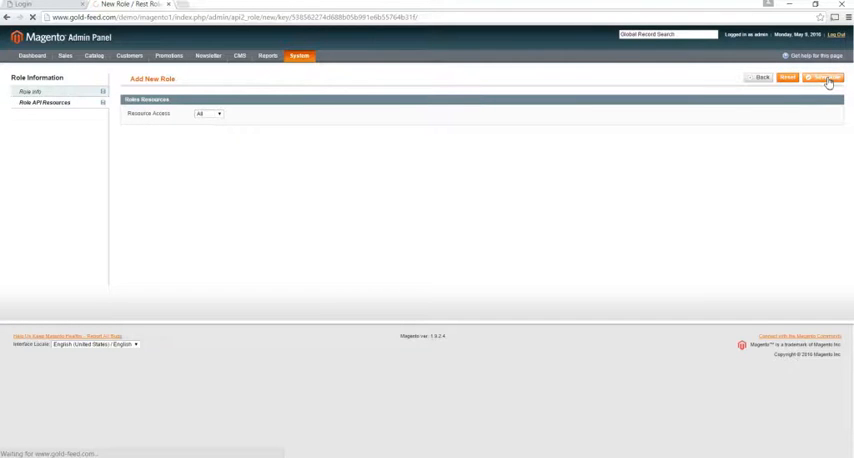
{"action": "left_click", "coordinate": [824, 76]}
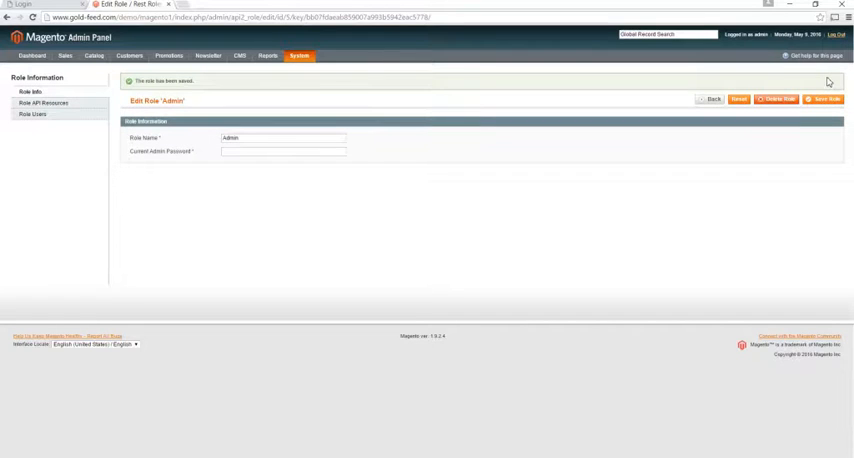
Step: Set the Admin role's REST attribute Resource Access to All and save the rules
{"action": "left_click", "coordinate": [300, 56]}
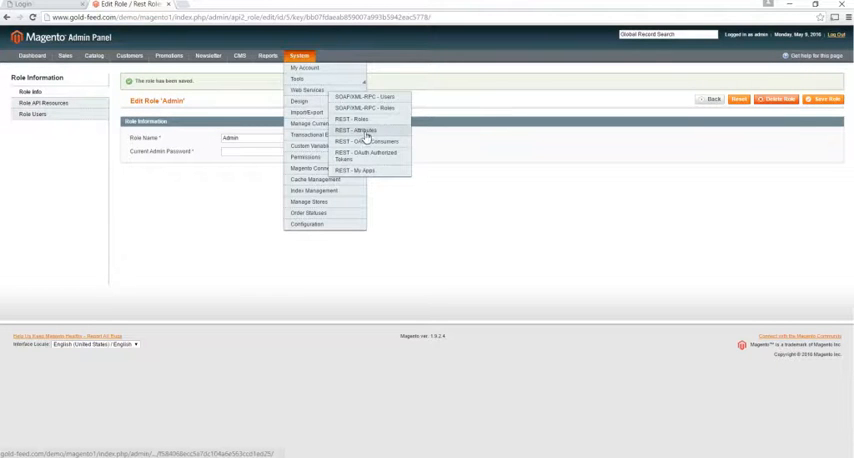
{"action": "left_click", "coordinate": [352, 130]}
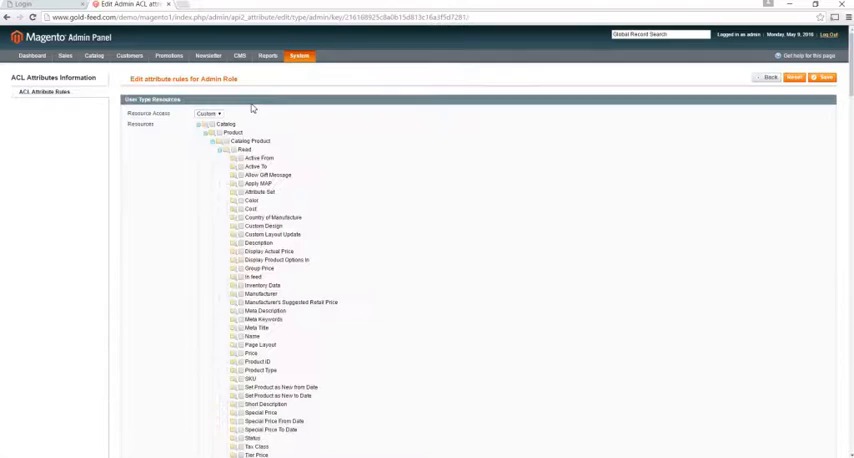
{"action": "left_click", "coordinate": [208, 112]}
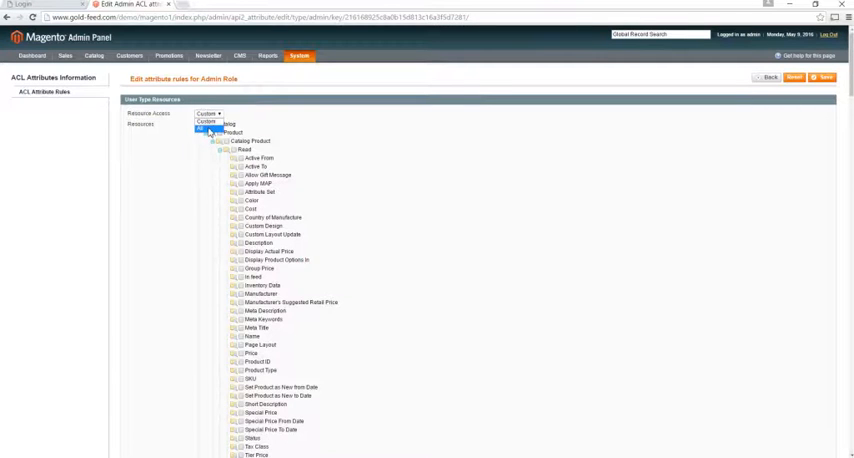
{"action": "left_click", "coordinate": [208, 114]}
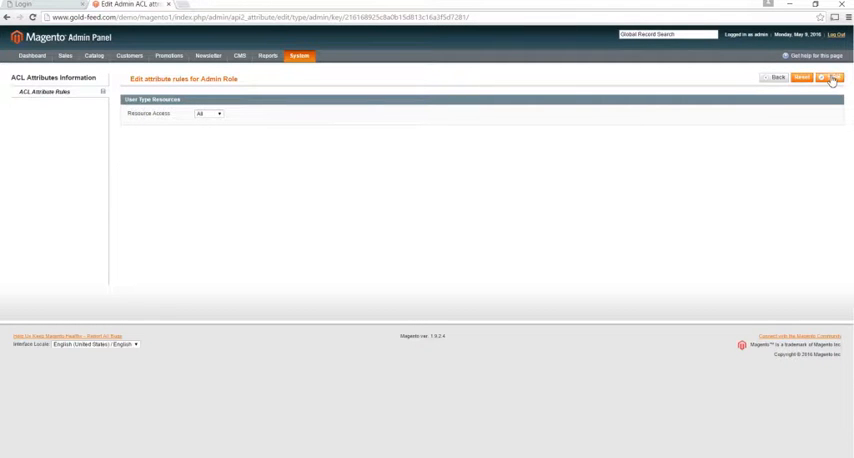
{"action": "left_click", "coordinate": [830, 76]}
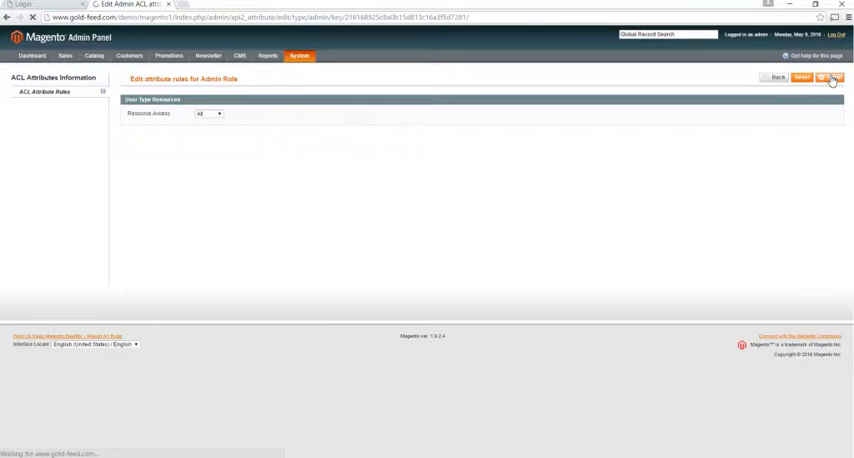
{"action": "left_click", "coordinate": [298, 56]}
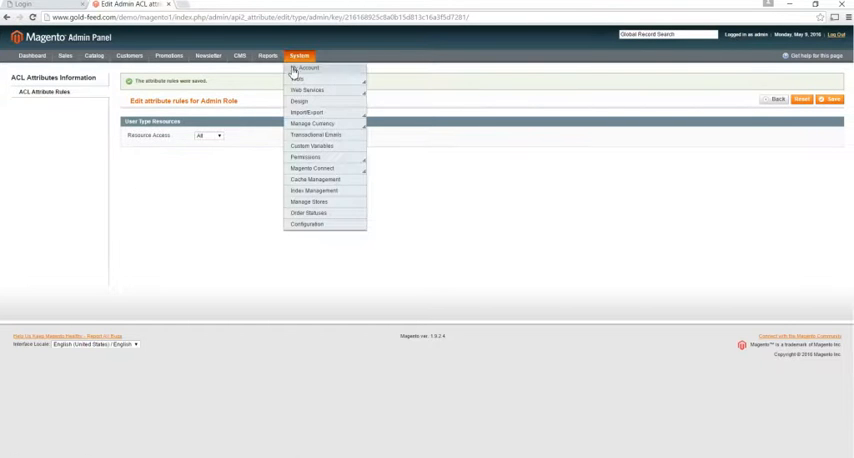
{"action": "mouse_move", "coordinate": [310, 90]}
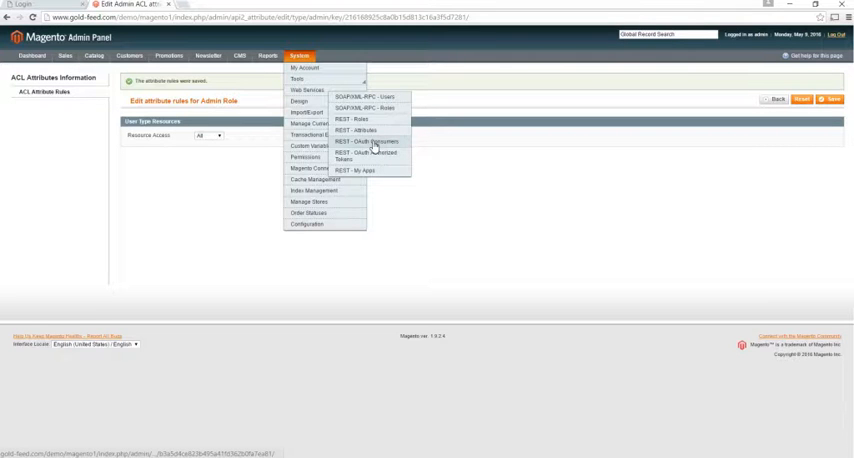
Step: Start a new OAuth consumer and name it Gold Price Live
{"action": "left_click", "coordinate": [372, 140]}
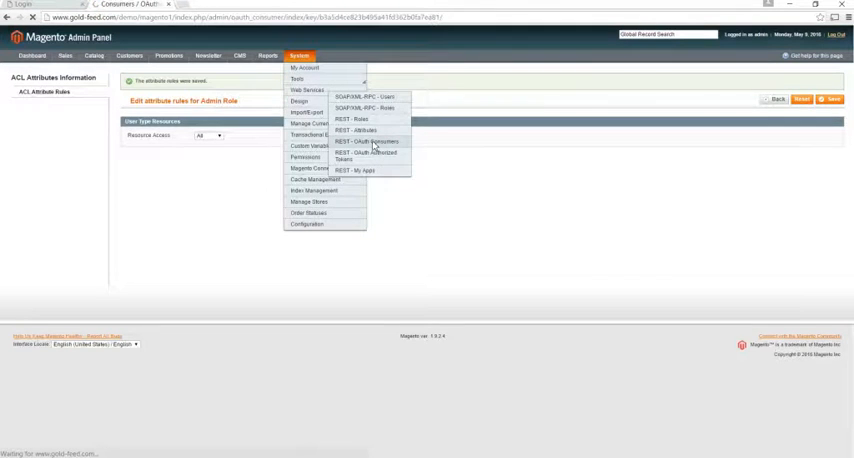
{"action": "left_click", "coordinate": [368, 140]}
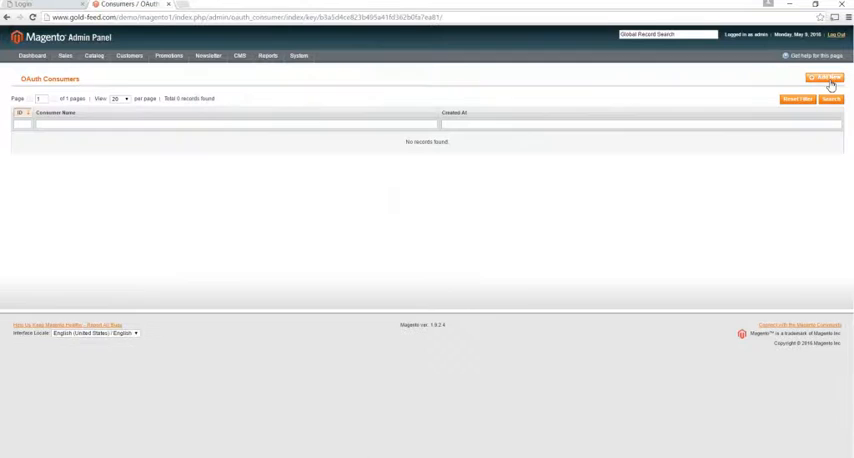
{"action": "left_click", "coordinate": [822, 78]}
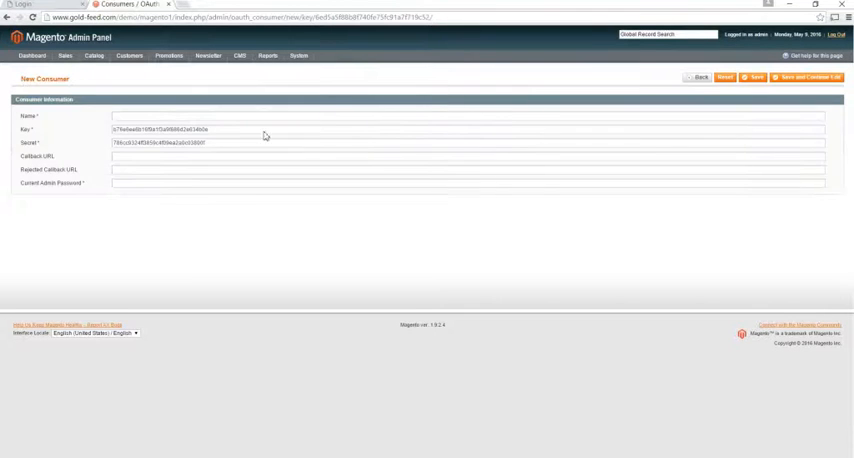
{"action": "type", "text": "Gold Price Live"}
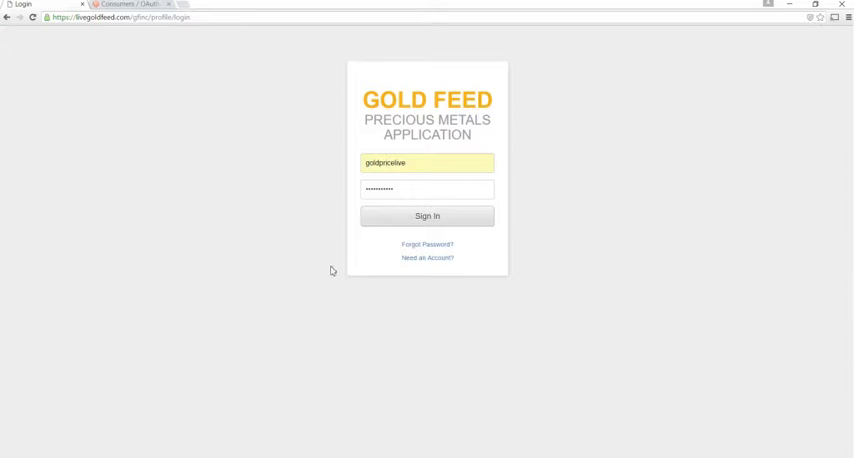
Step: Sign in to Gold Price Live and copy the Magento 1 callback URL from Shopping Cart Integration(s)
{"action": "left_click", "coordinate": [428, 216]}
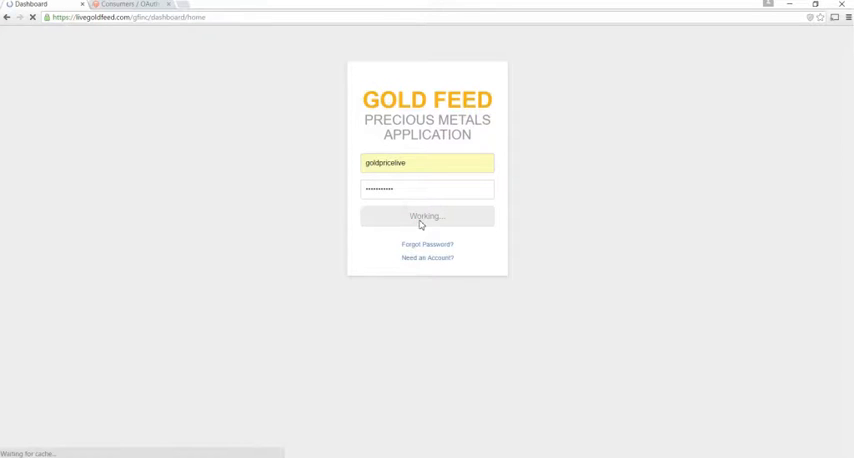
{"action": "left_click", "coordinate": [428, 216]}
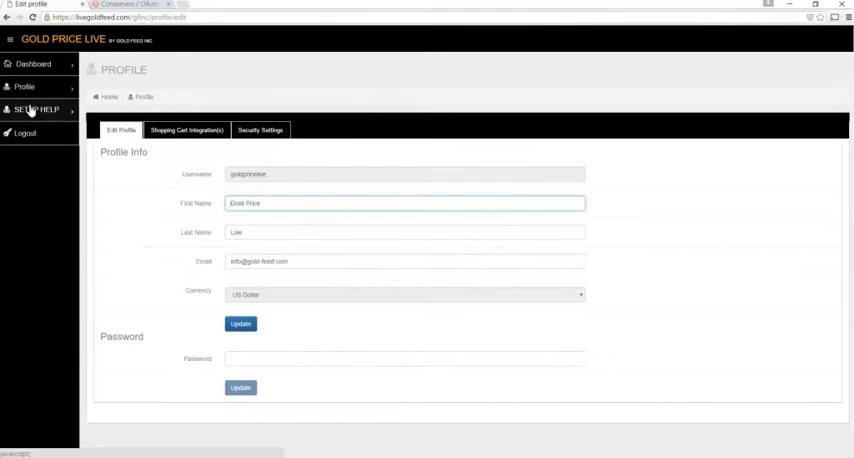
{"action": "left_click", "coordinate": [184, 130]}
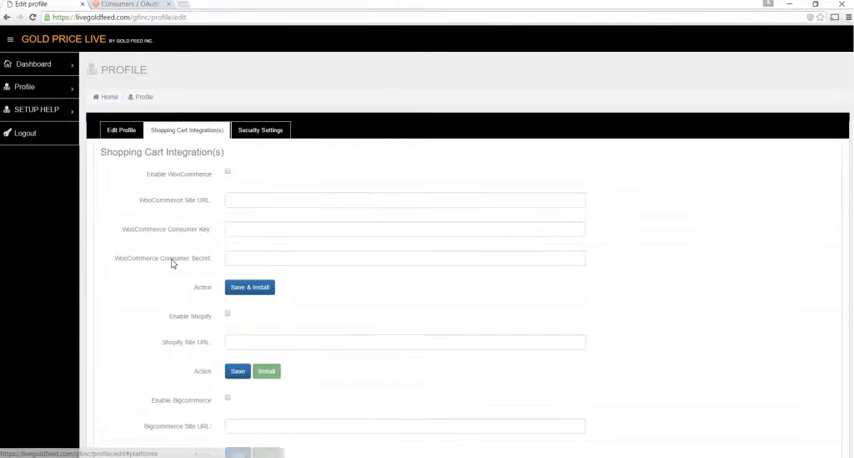
{"action": "scroll", "scroll_direction": "down", "scroll_amount": 3}
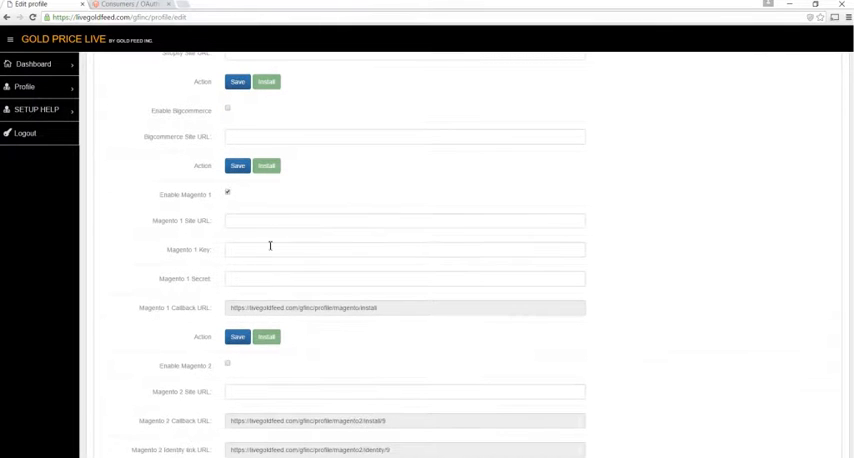
{"action": "triple_click", "coordinate": [404, 308]}
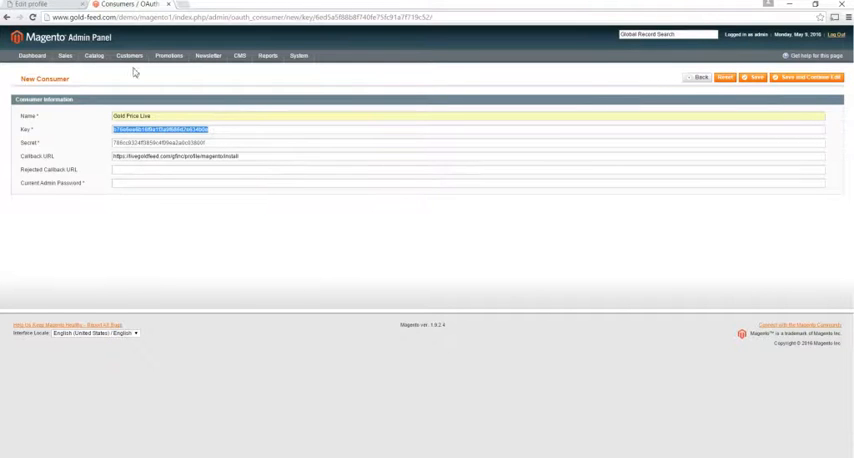
Step: Copy the Gold Price Live consumer key for use in the integration settings
{"action": "left_click", "coordinate": [30, 4]}
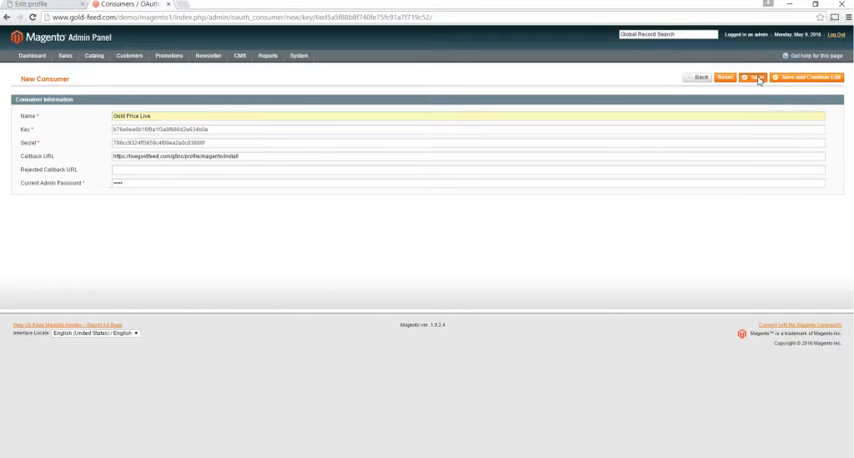
Step: Save the consumer, save the Magento 1 site URL, key and secret, and install the Magento 1 integration
{"action": "left_click", "coordinate": [760, 78]}
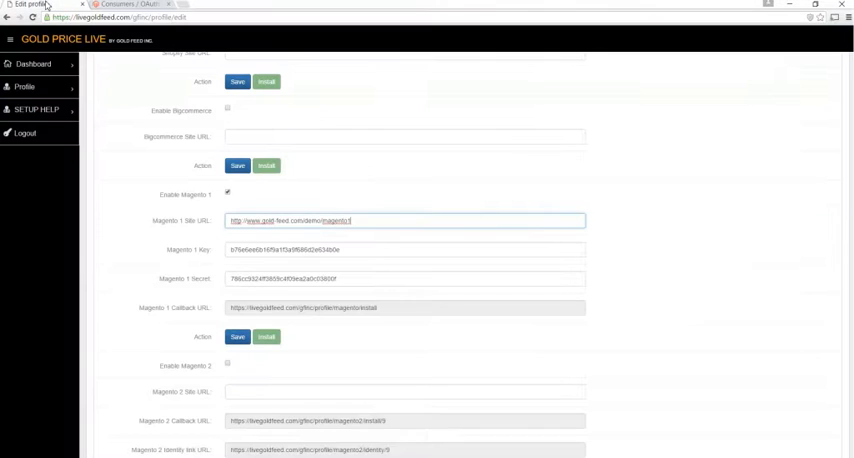
{"action": "left_click", "coordinate": [236, 336]}
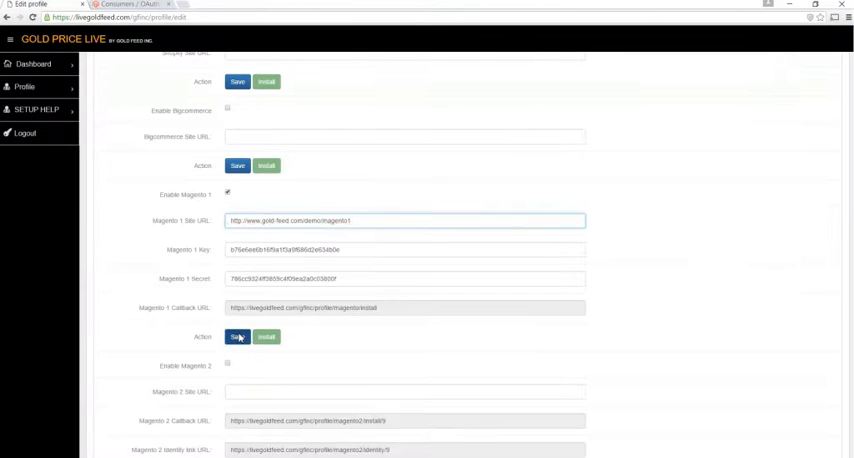
{"action": "left_click", "coordinate": [236, 336]}
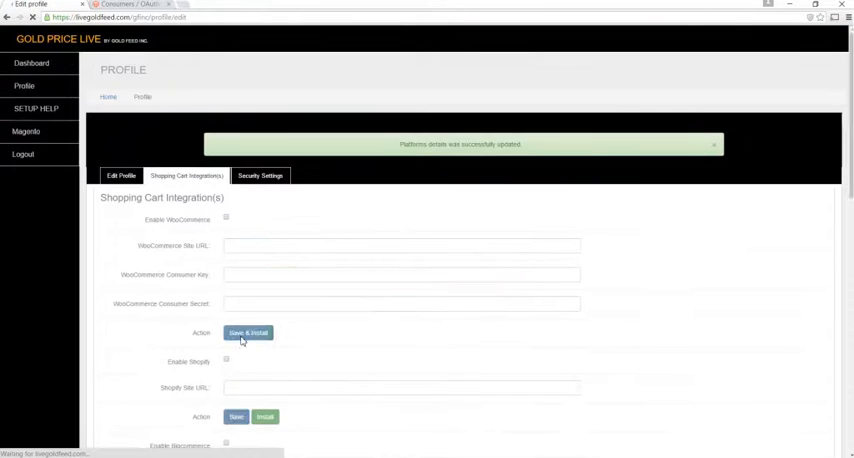
{"action": "scroll", "scroll_direction": "down", "scroll_amount": 3}
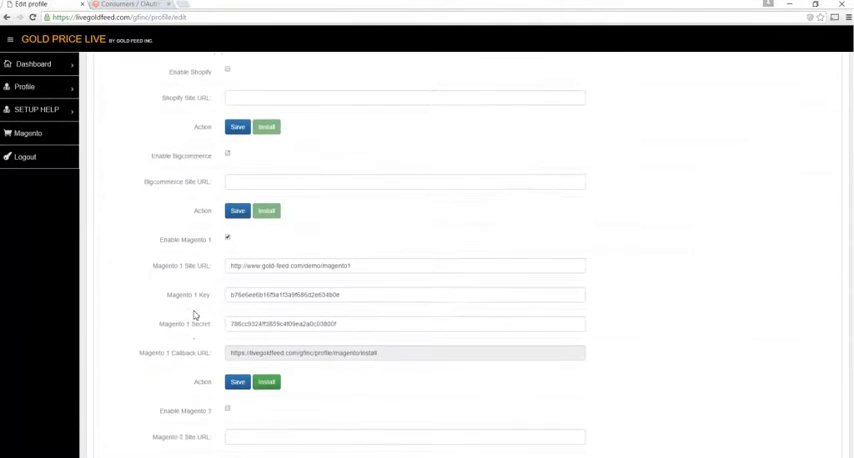
{"action": "scroll", "scroll_direction": "down", "scroll_amount": 3}
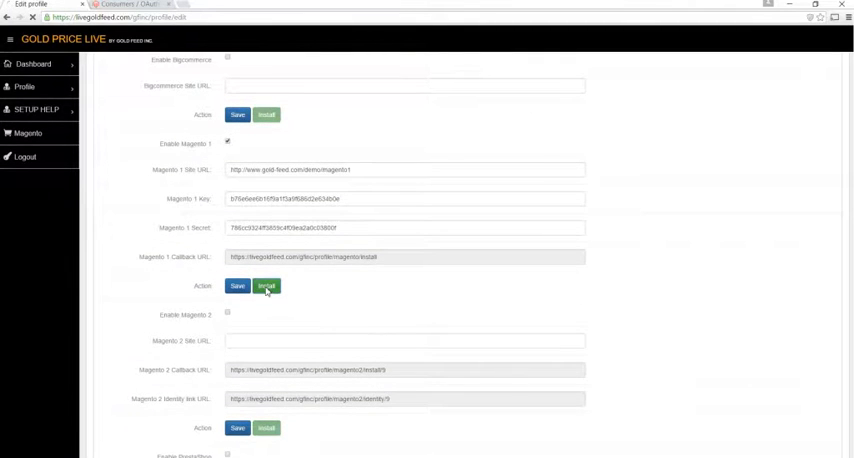
{"action": "left_click", "coordinate": [266, 286]}
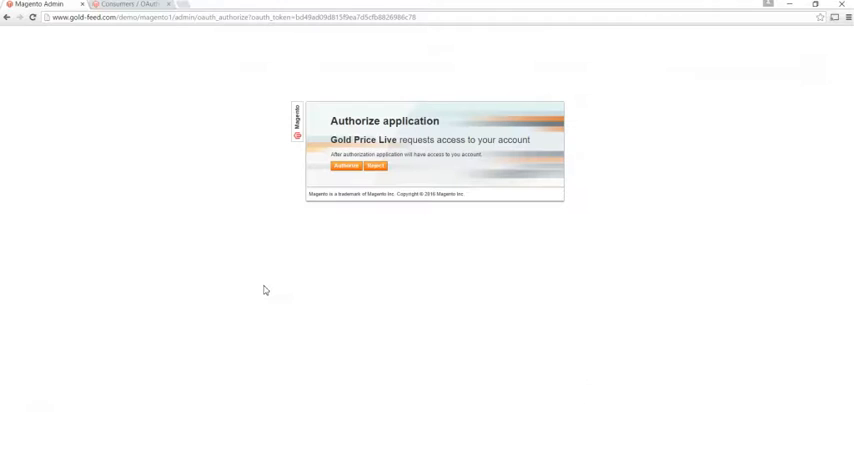
Step: Authorize Gold Price Live's access to the store and return to the Magento admin
{"action": "left_click", "coordinate": [344, 166]}
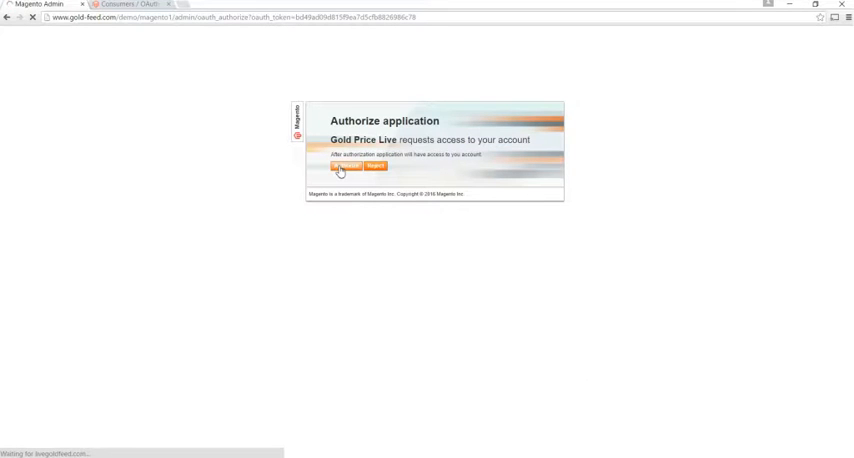
{"action": "left_click", "coordinate": [340, 164]}
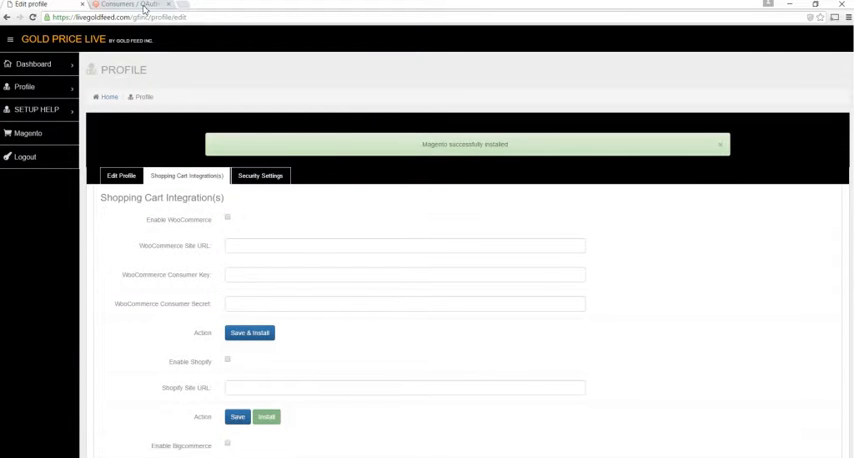
{"action": "left_click", "coordinate": [298, 56]}
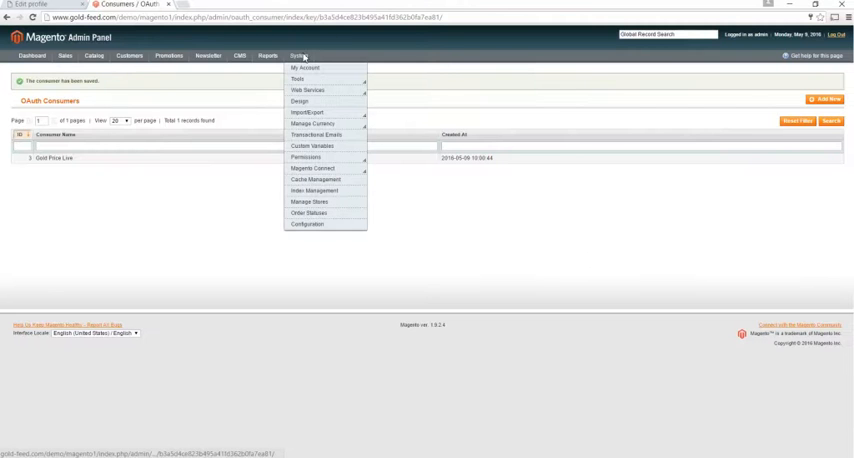
{"action": "mouse_move", "coordinate": [304, 156]}
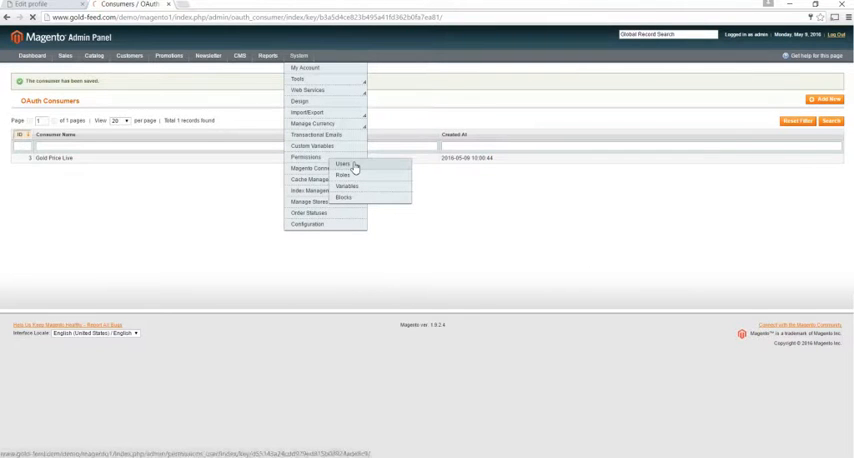
Step: Review the admin user's REST Role under Permissions > Users and save the user
{"action": "left_click", "coordinate": [342, 164]}
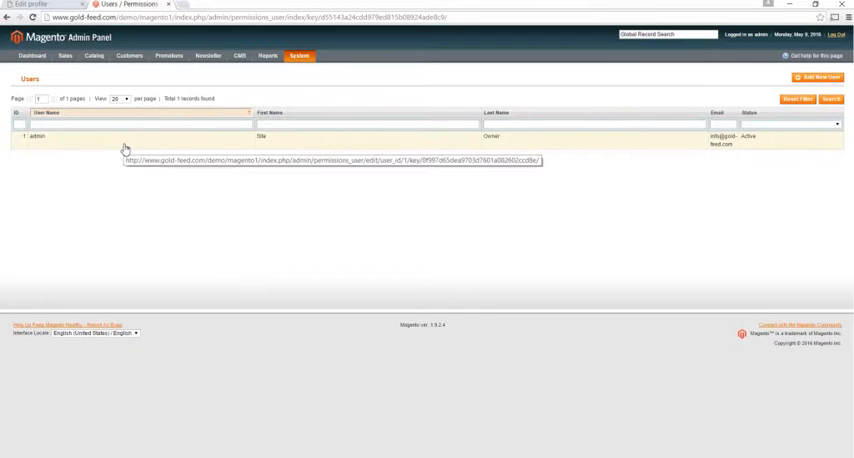
{"action": "left_click", "coordinate": [36, 136]}
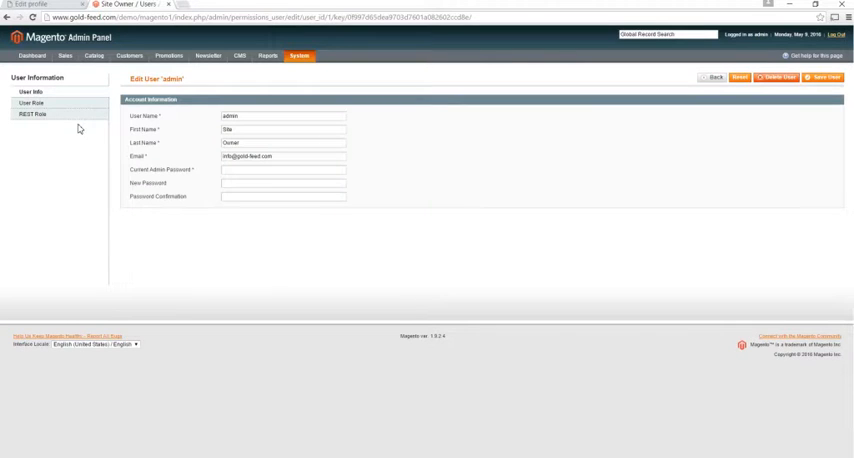
{"action": "mouse_move", "coordinate": [70, 124]}
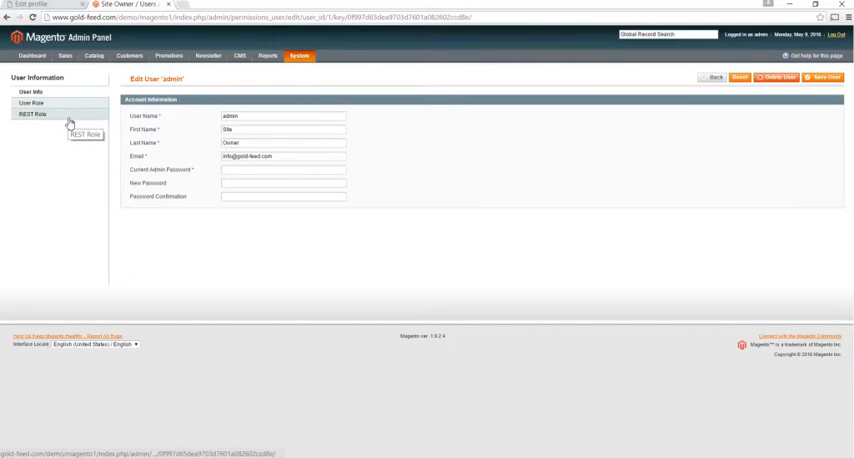
{"action": "left_click", "coordinate": [32, 104]}
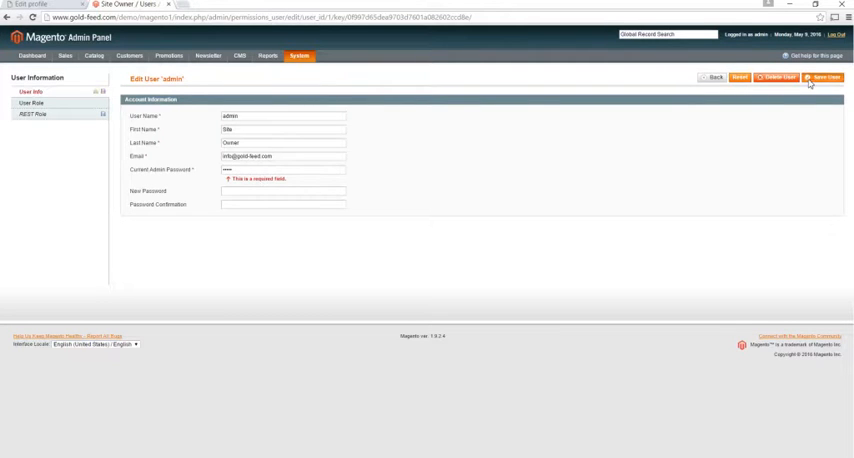
{"action": "left_click", "coordinate": [820, 78]}
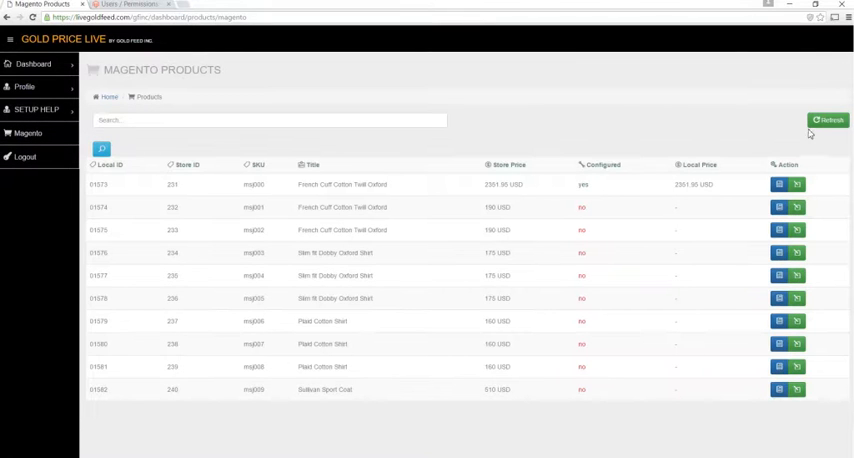
Step: Refresh Gold Price Live's Magento product list, leaving only 1 Ounce Gold Maple
{"action": "left_click", "coordinate": [828, 120]}
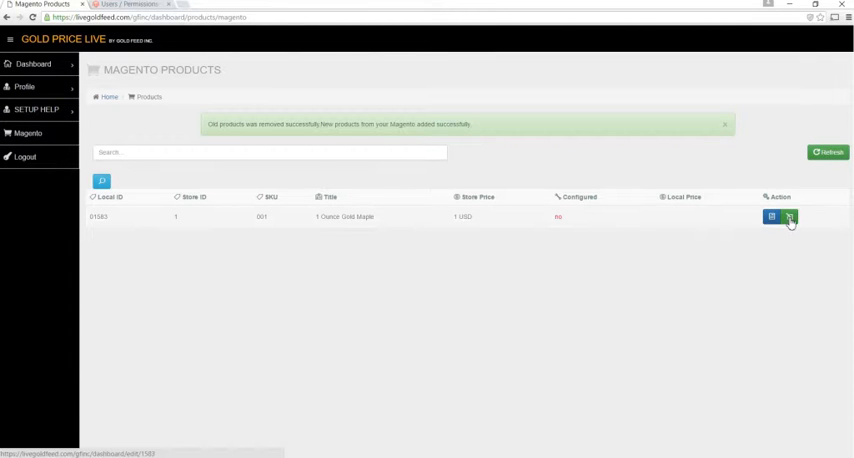
Step: Set 1 Ounce Gold Maple to fixed amount 100, weight 31.103, purity 0.9999 and markup 10
{"action": "left_click", "coordinate": [772, 216]}
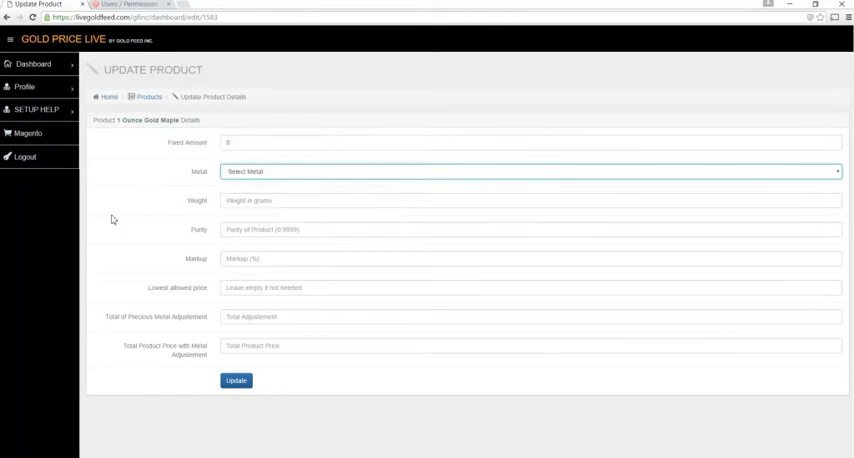
{"action": "mouse_move", "coordinate": [184, 260]}
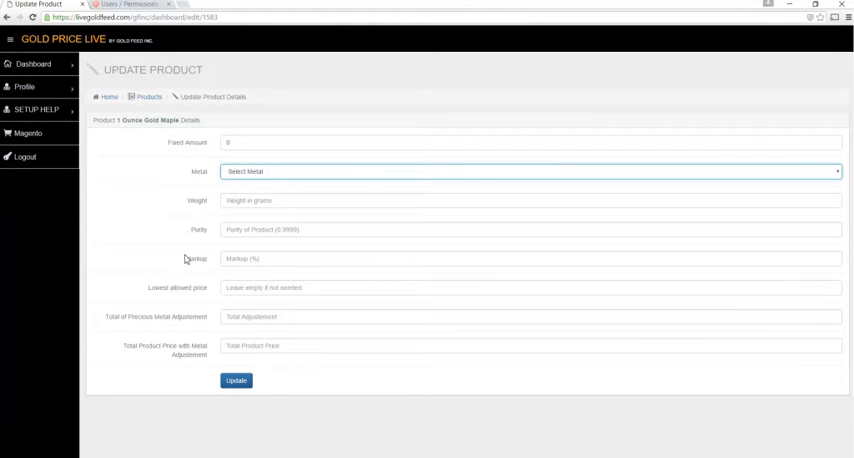
{"action": "mouse_move", "coordinate": [158, 294]}
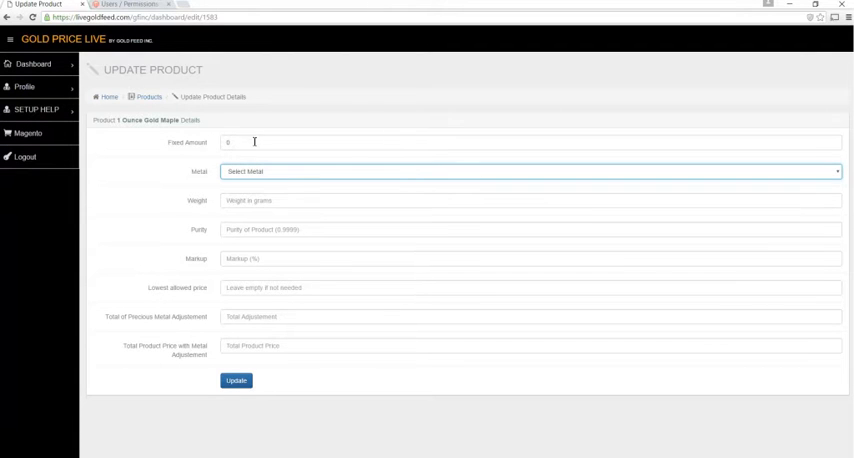
{"action": "type", "text": "100"}
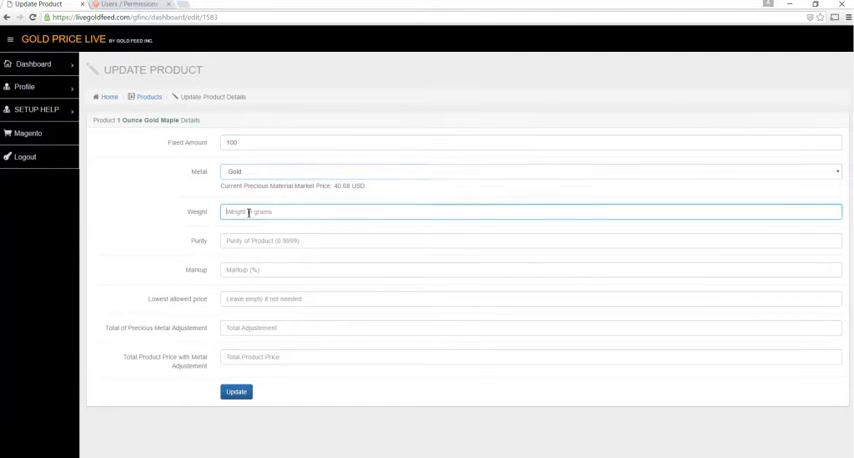
{"action": "type", "text": "31.103"}
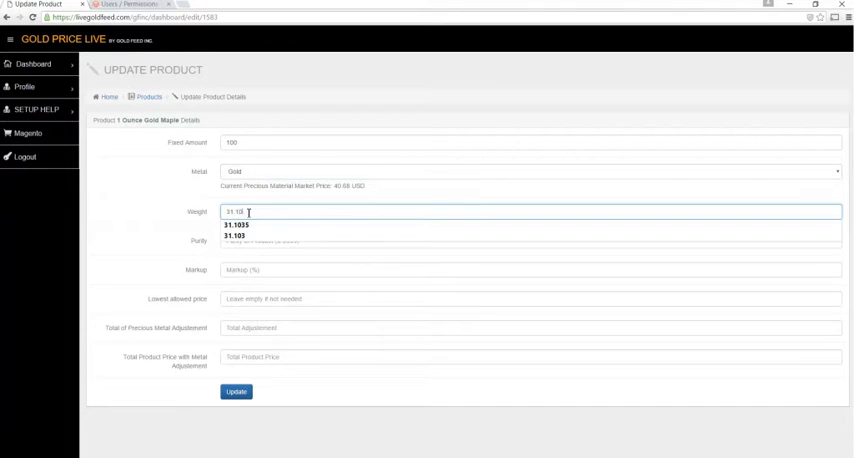
{"action": "left_click", "coordinate": [234, 224]}
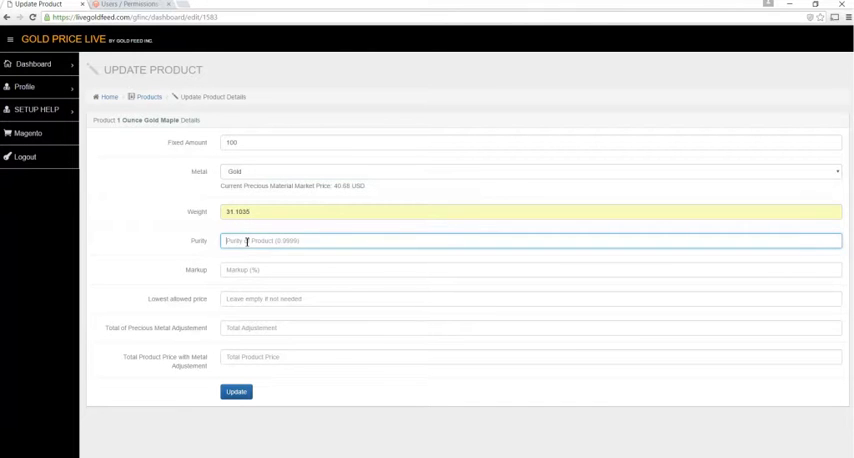
{"action": "type", "text": "0.9999"}
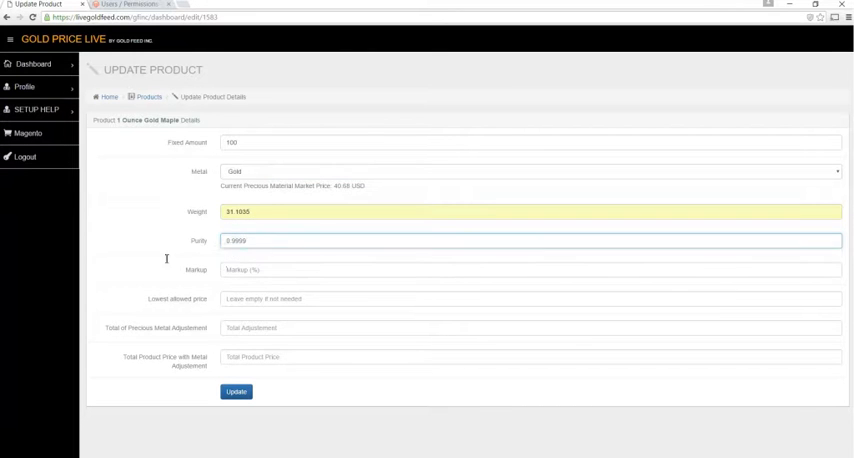
{"action": "type", "text": "10"}
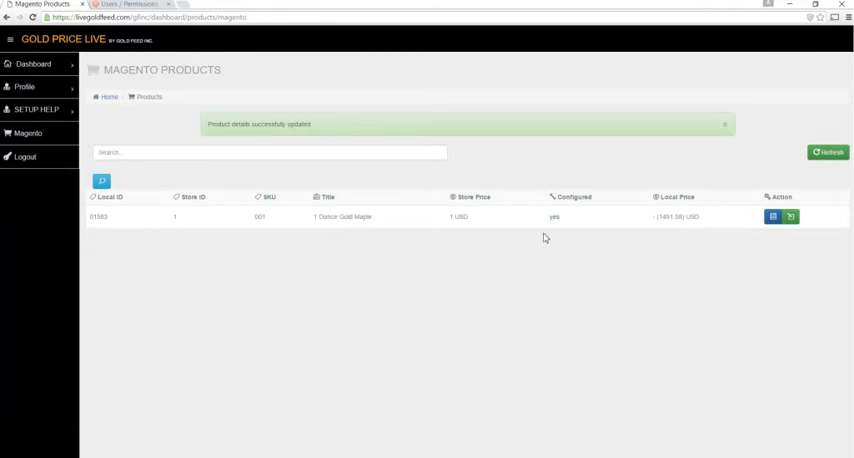
{"action": "mouse_move", "coordinate": [546, 220]}
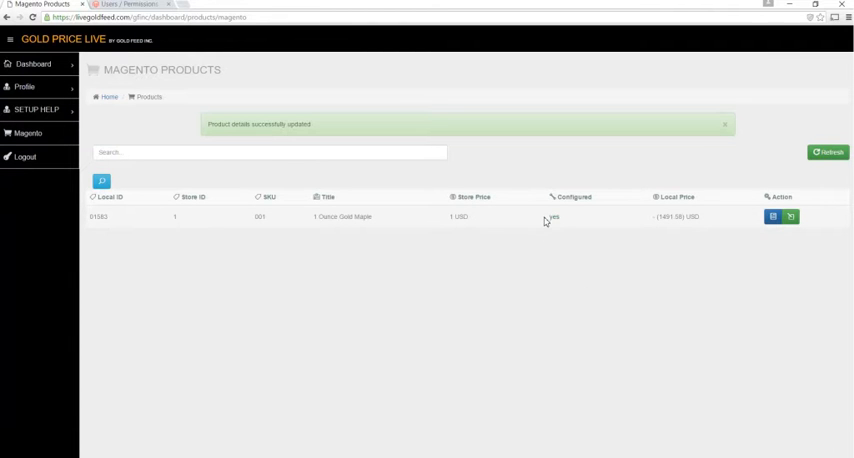
{"action": "mouse_move", "coordinate": [638, 256]}
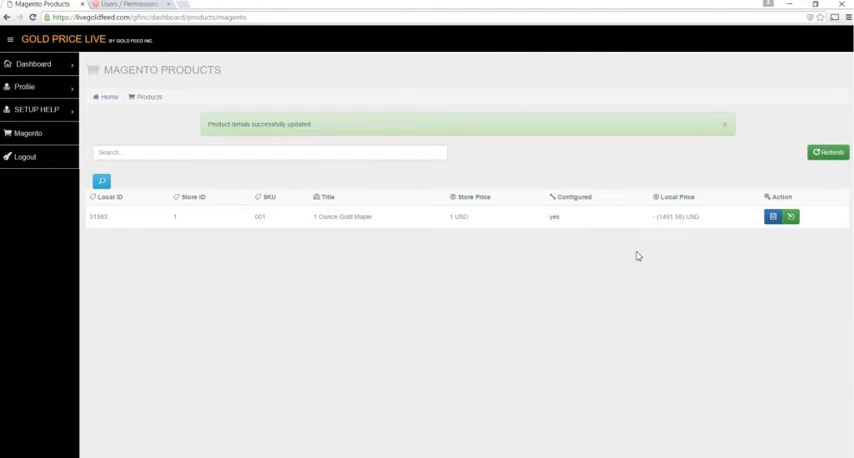
{"action": "mouse_move", "coordinate": [706, 252]}
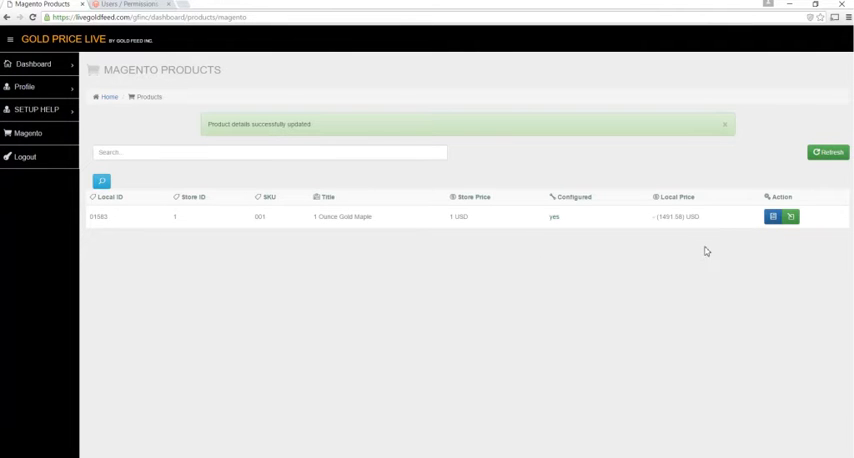
{"action": "mouse_move", "coordinate": [656, 296]}
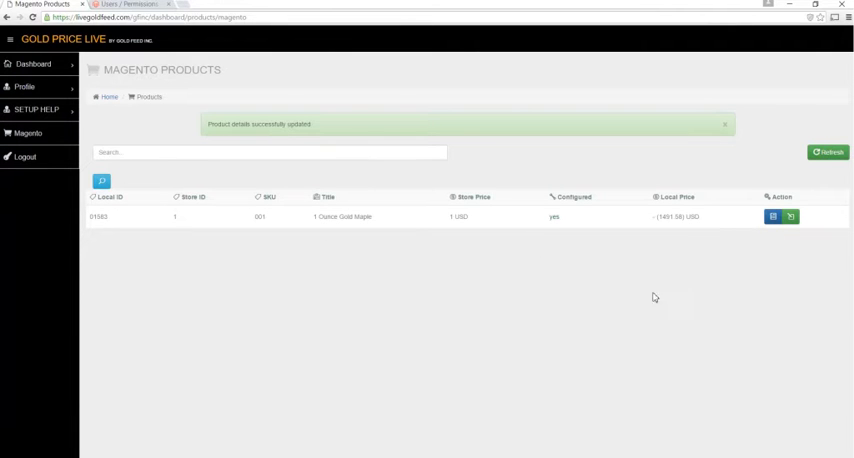
{"action": "mouse_move", "coordinate": [556, 240]}
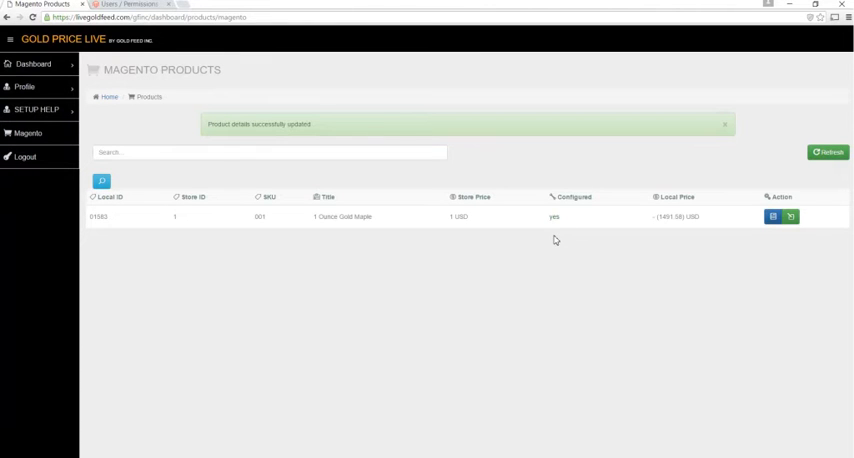
{"action": "left_click", "coordinate": [24, 88]}
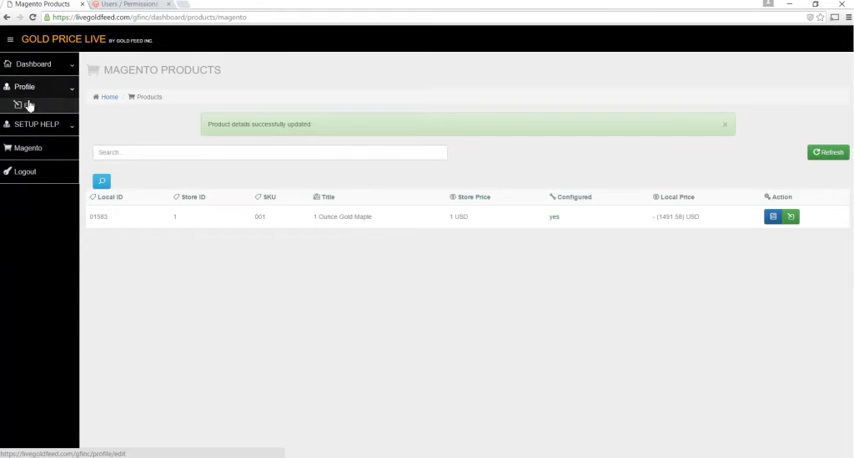
Step: Uninstall the Magento 1 store integration from the profile's Shopping Cart Integration(s) list
{"action": "left_click", "coordinate": [24, 86]}
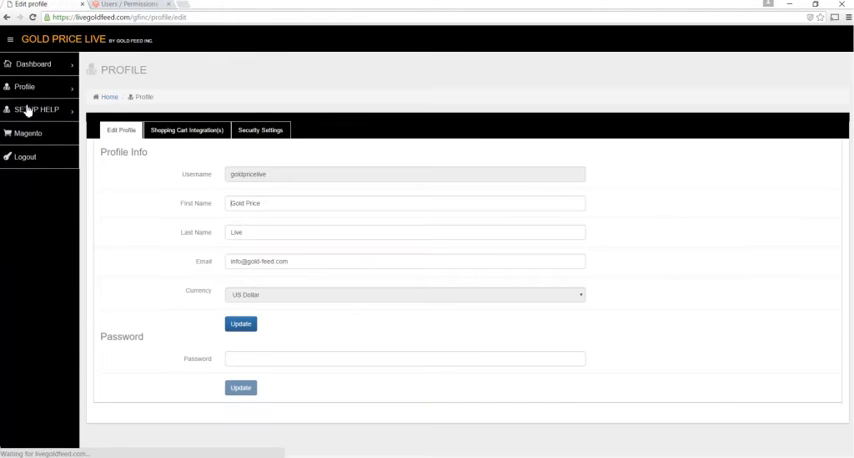
{"action": "left_click", "coordinate": [184, 130]}
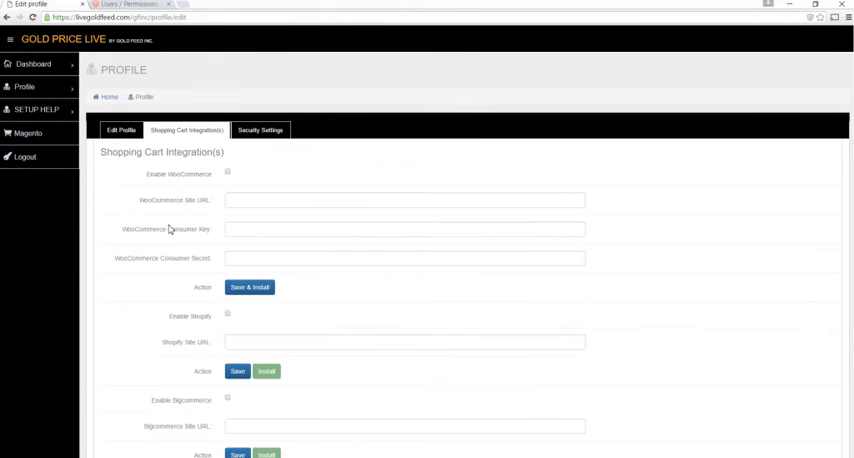
{"action": "scroll", "scroll_direction": "down", "scroll_amount": 3}
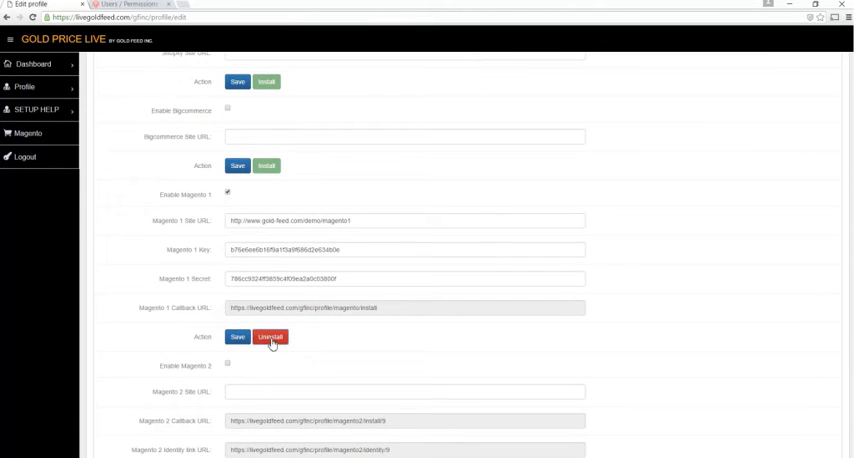
{"action": "left_click", "coordinate": [272, 336]}
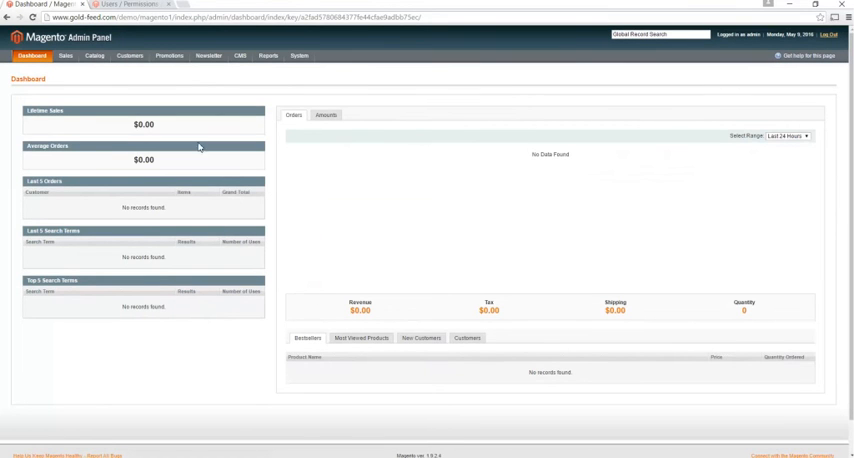
Step: Show the System administration menu over the Magento store dashboard
{"action": "left_click", "coordinate": [302, 56]}
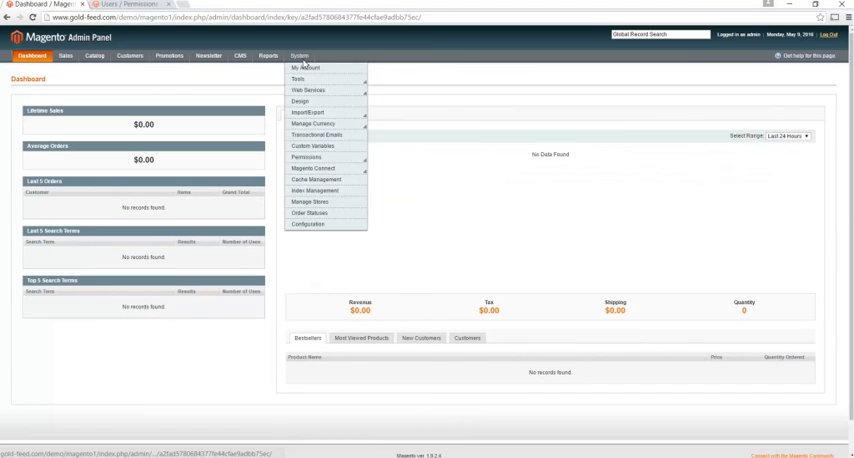